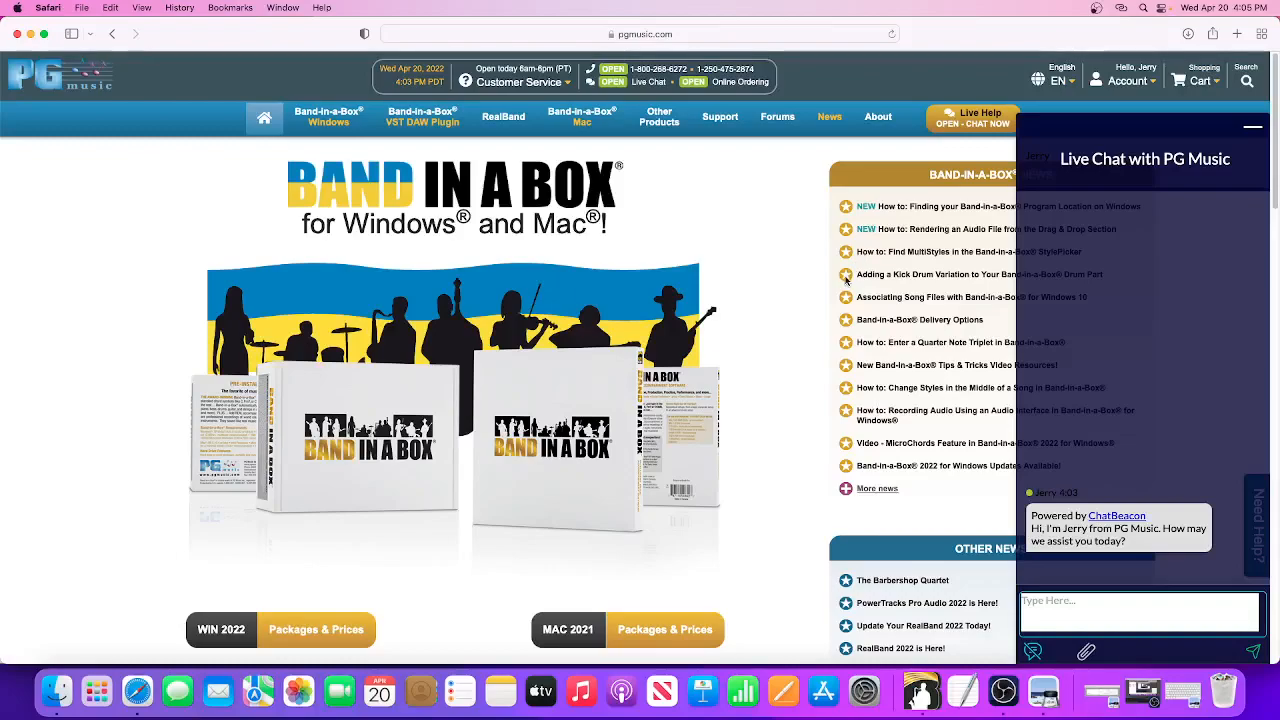
mouse_move(845, 280)
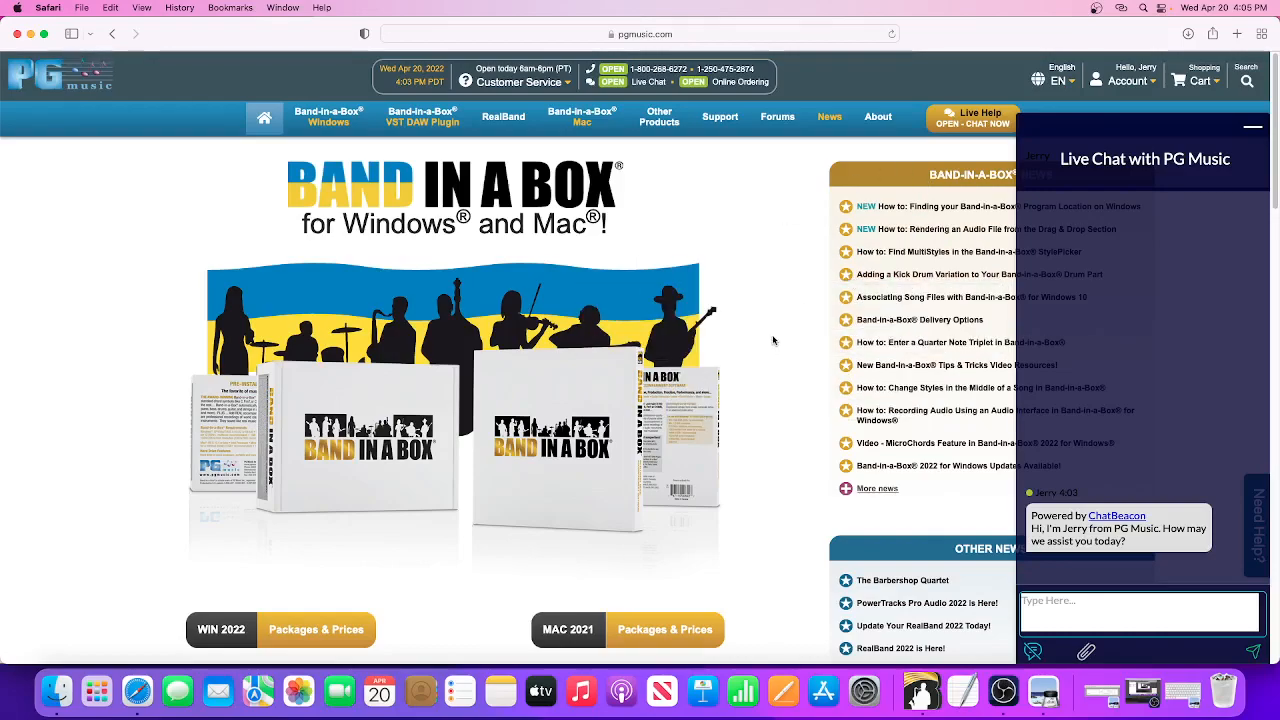
mouse_move(1063, 331)
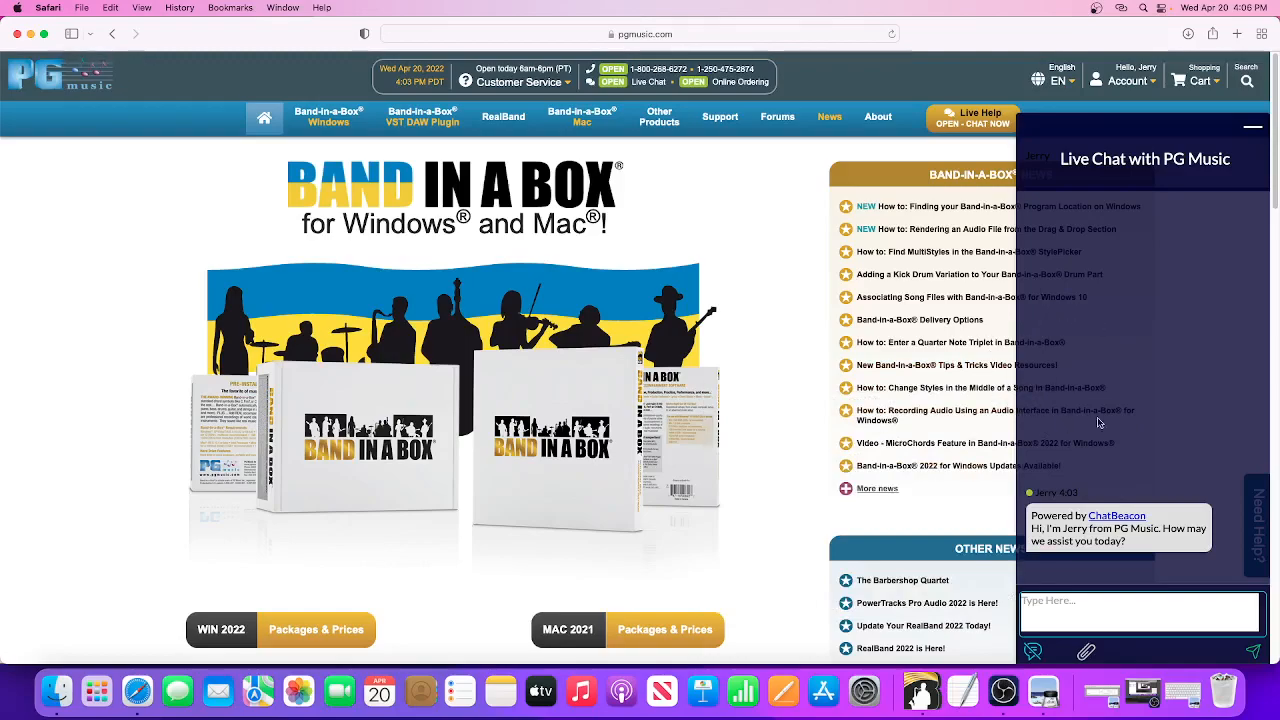
mouse_move(671, 321)
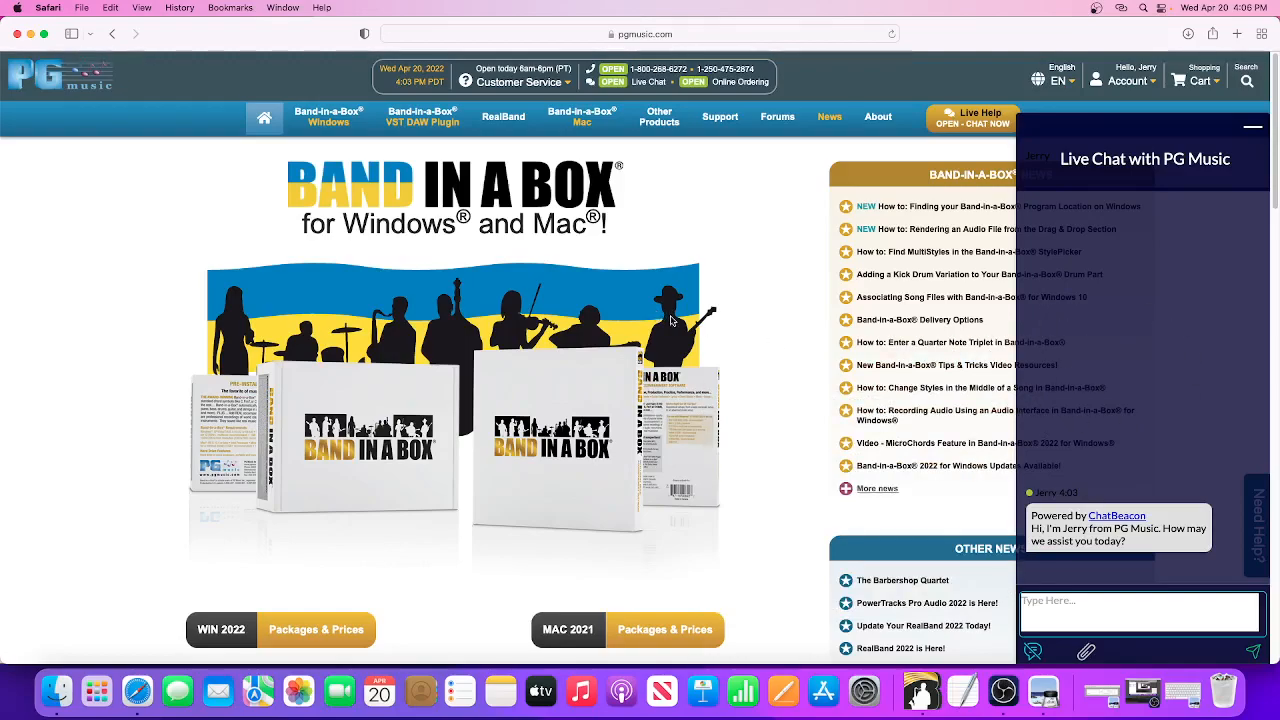
mouse_move(678, 320)
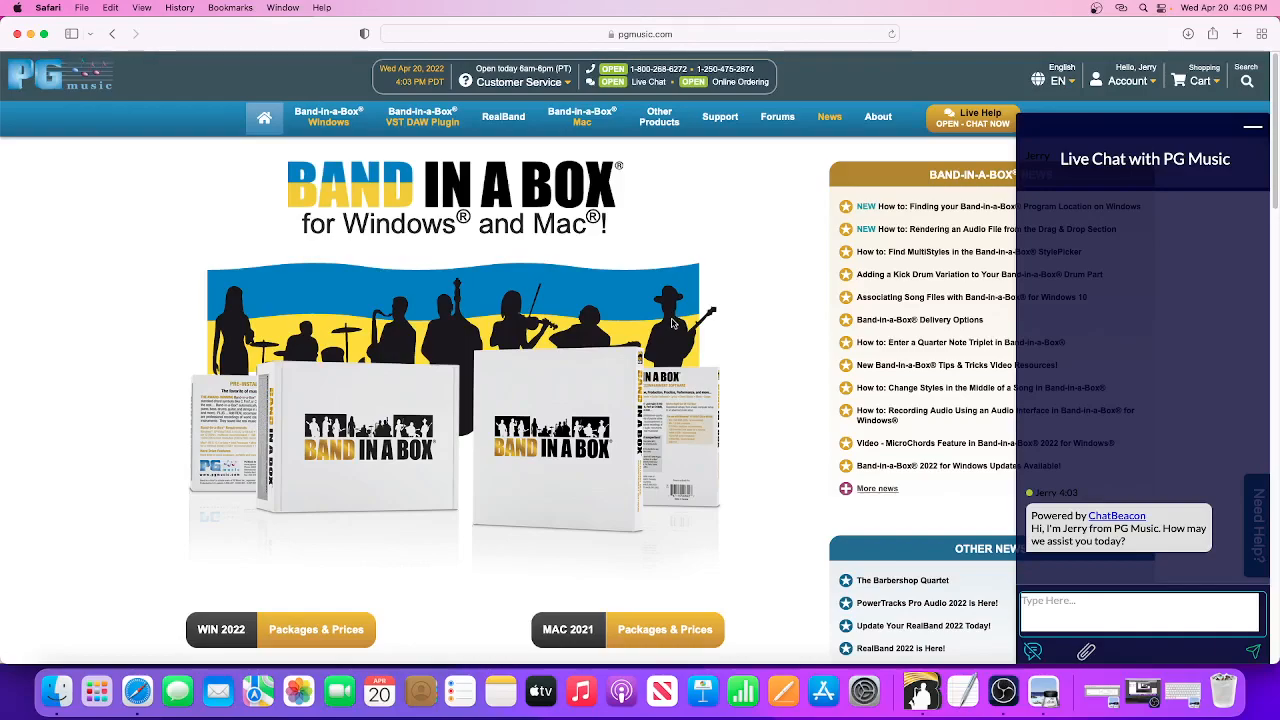
mouse_move(779, 544)
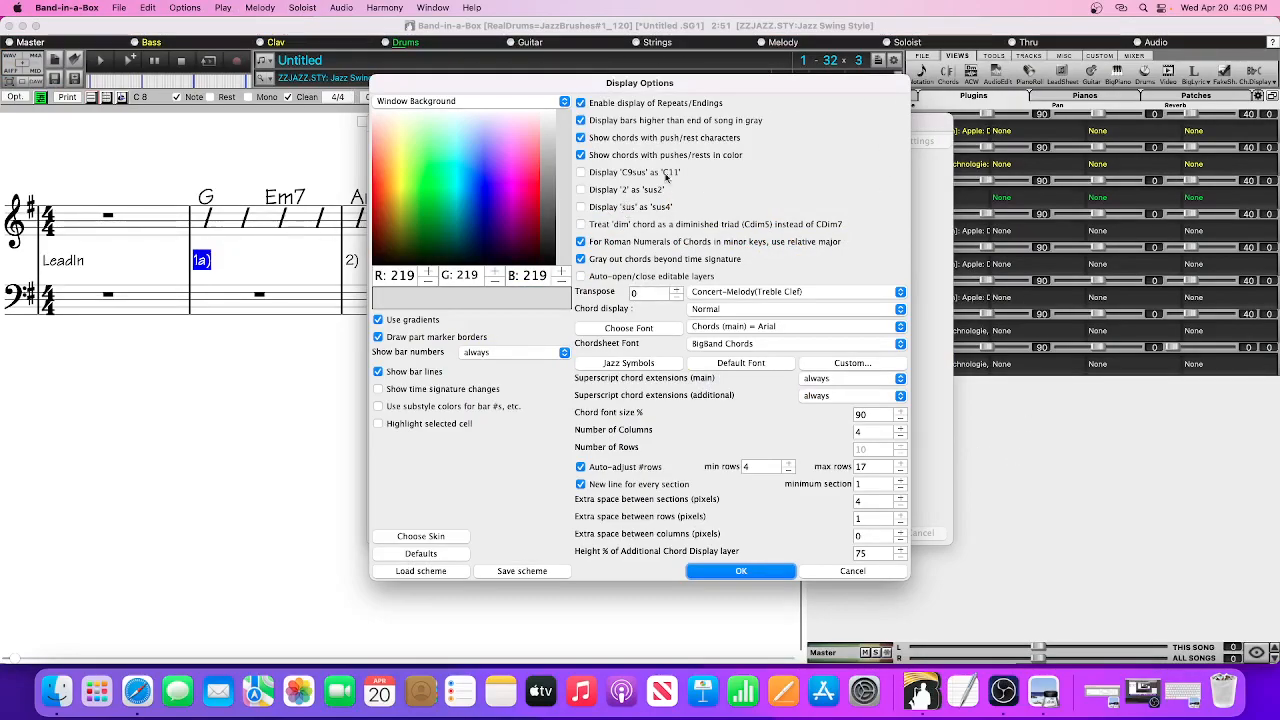
mouse_move(930, 485)
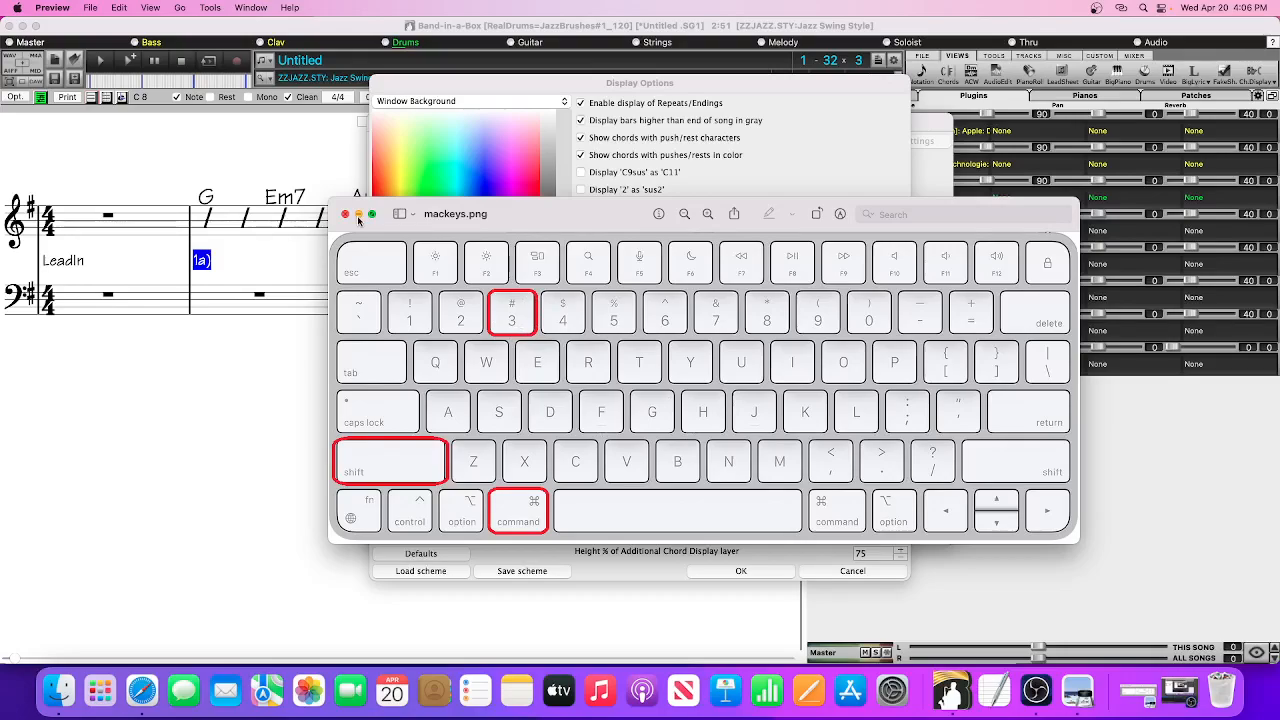
Minimize the mackeys.png keyboard reference picture in Preview
left_click(345, 213)
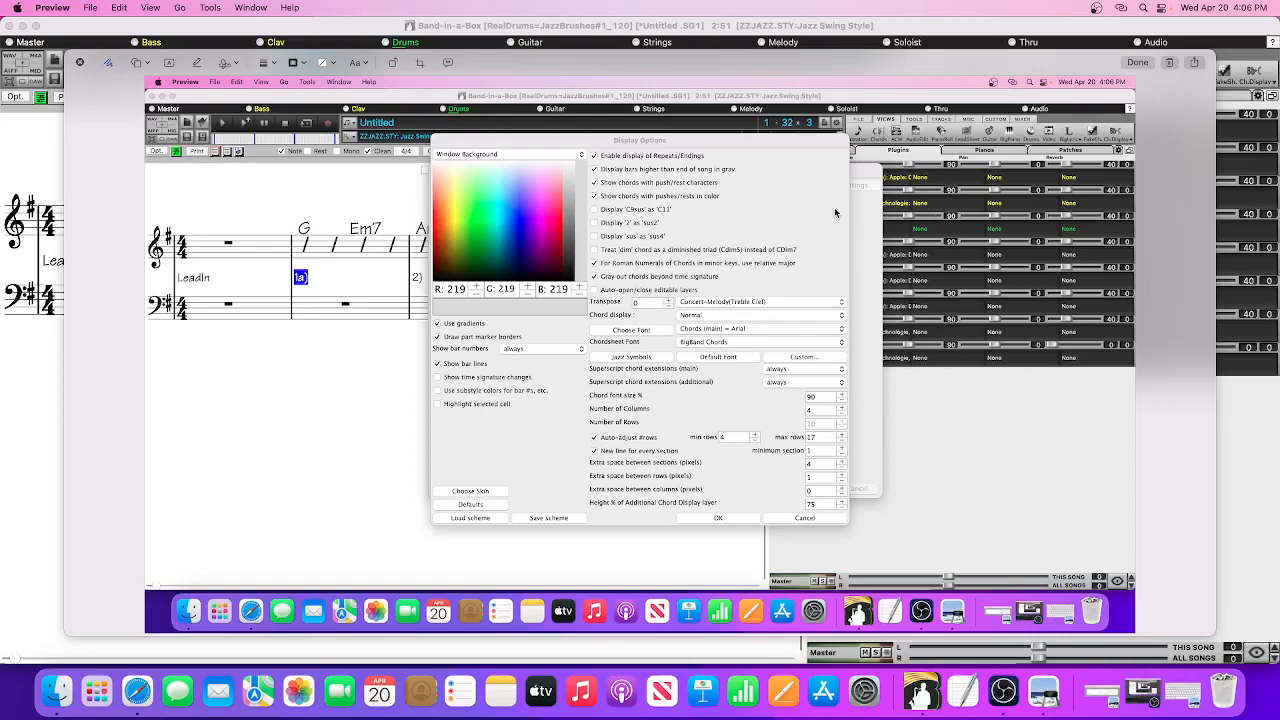
mouse_move(688, 235)
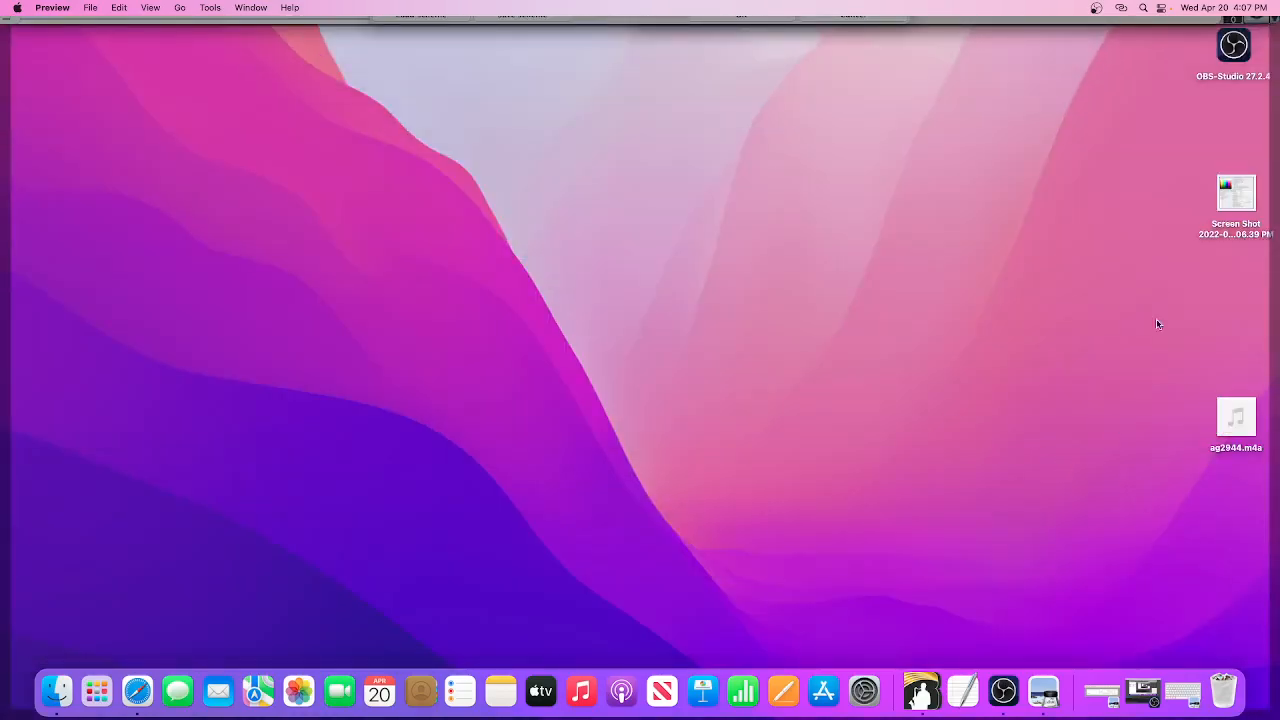
mouse_move(621, 257)
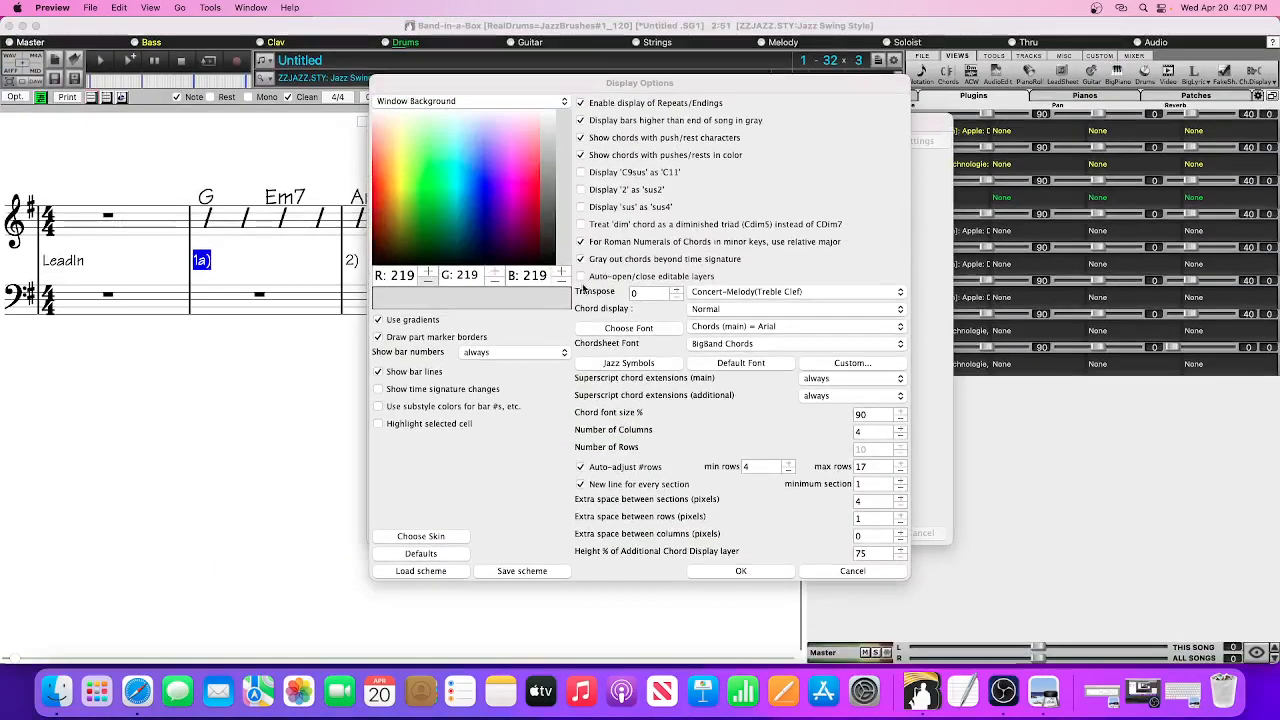
mouse_move(137, 690)
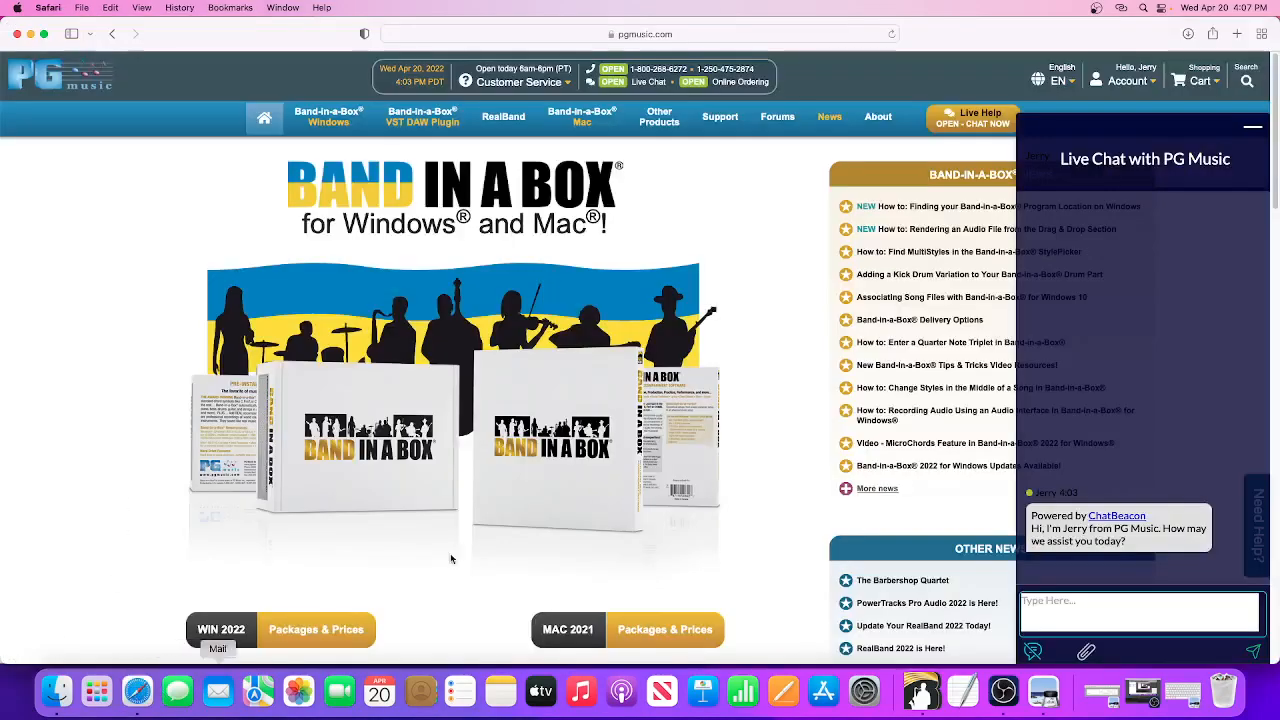
mouse_move(815, 451)
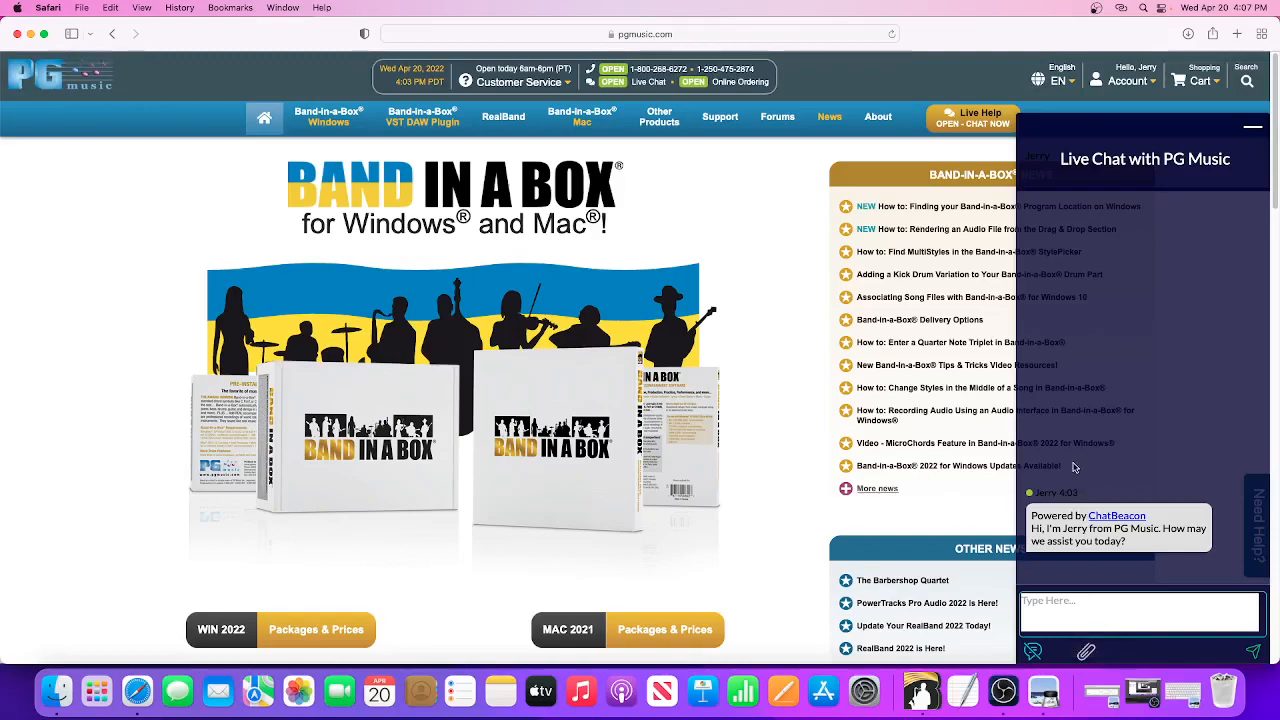
mouse_move(1078, 462)
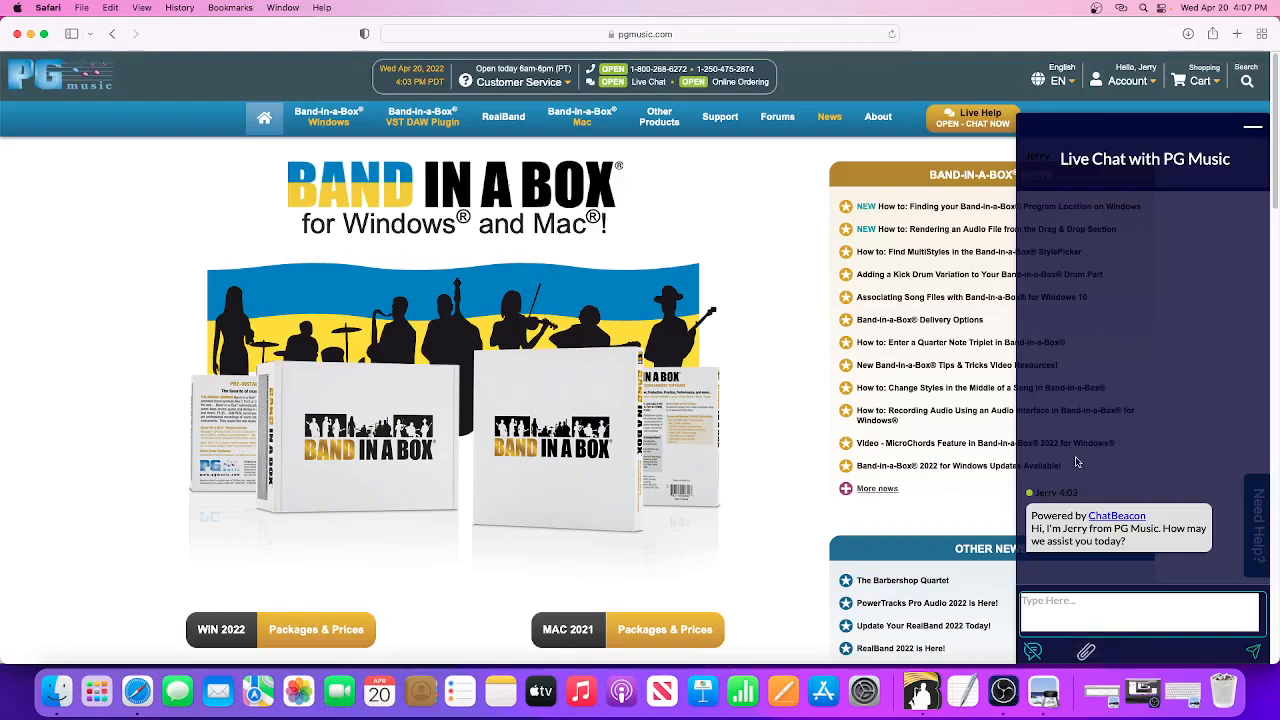
mouse_move(1078, 448)
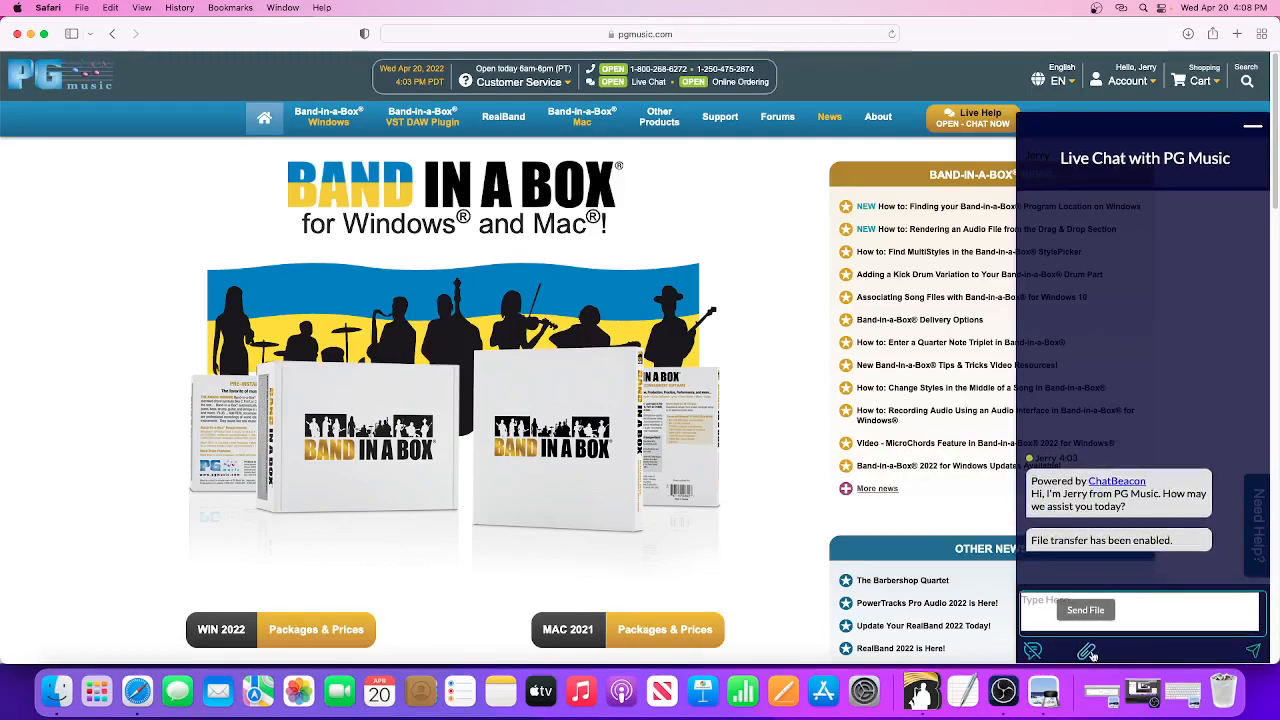
Attach and upload the Display Options Screen Shot PNG from the Desktop to the chat
left_click(1086, 651)
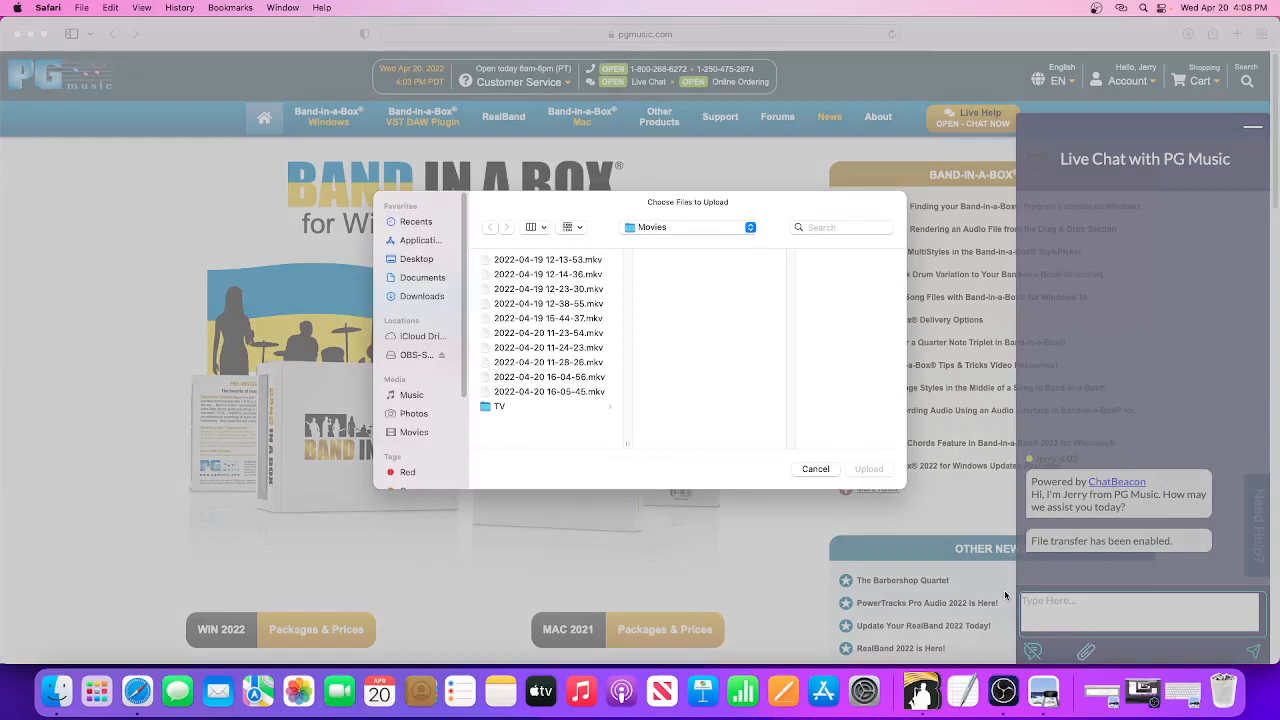
mouse_move(434, 261)
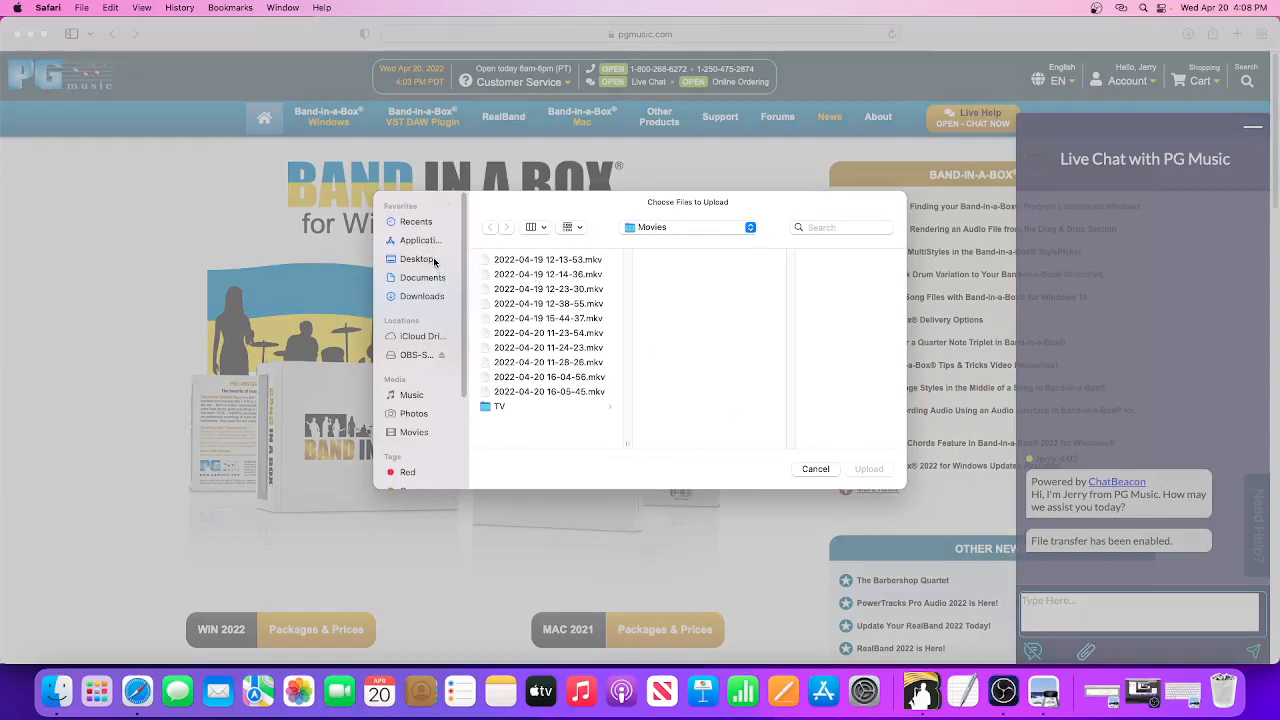
left_click(416, 258)
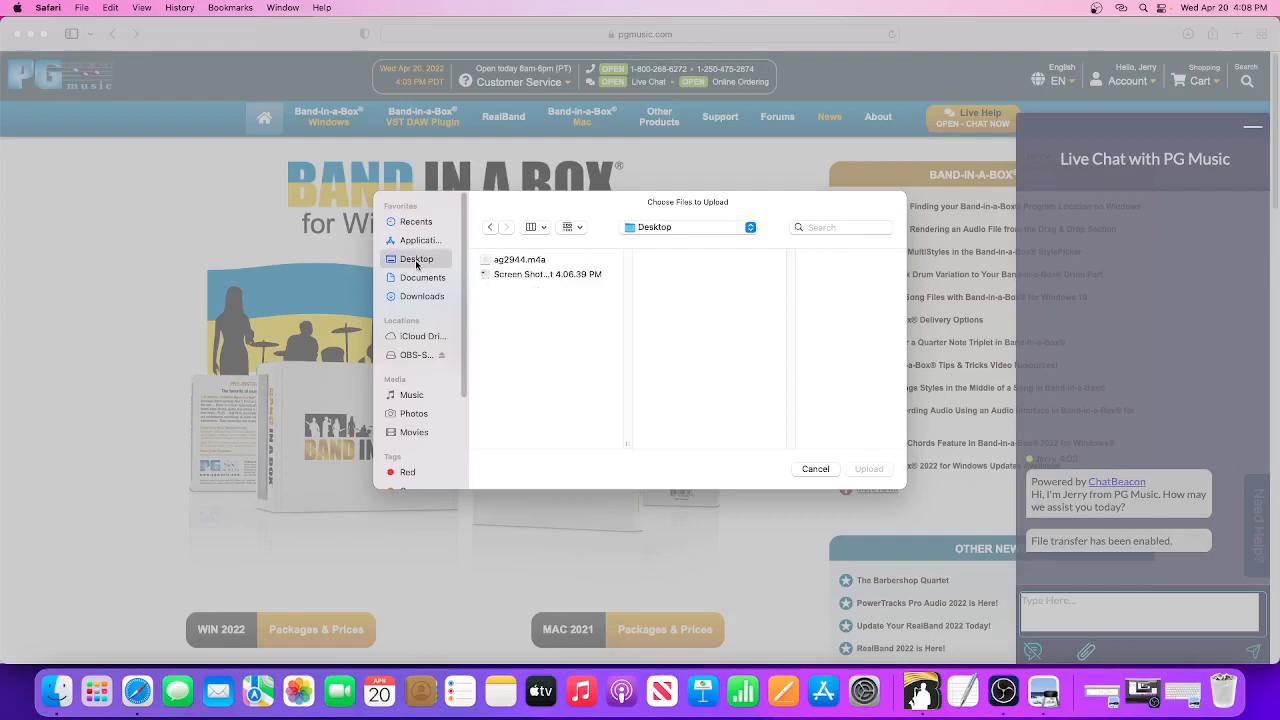
mouse_move(517, 277)
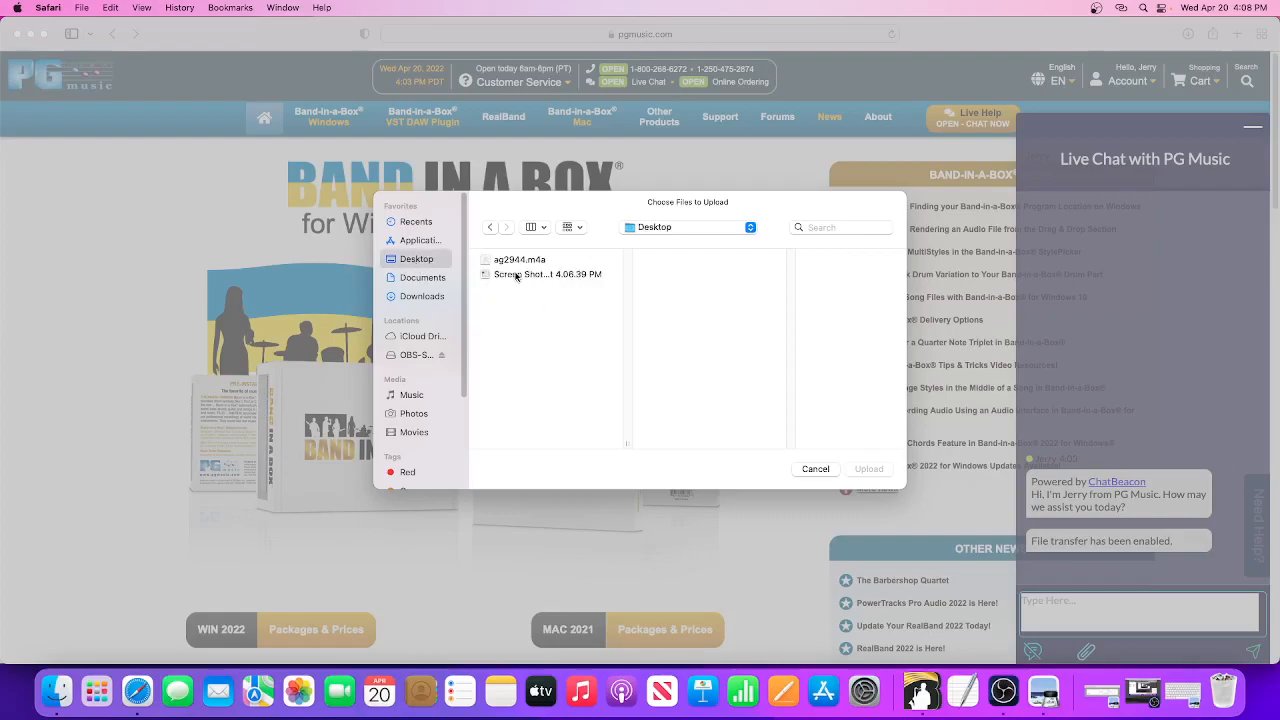
left_click(547, 274)
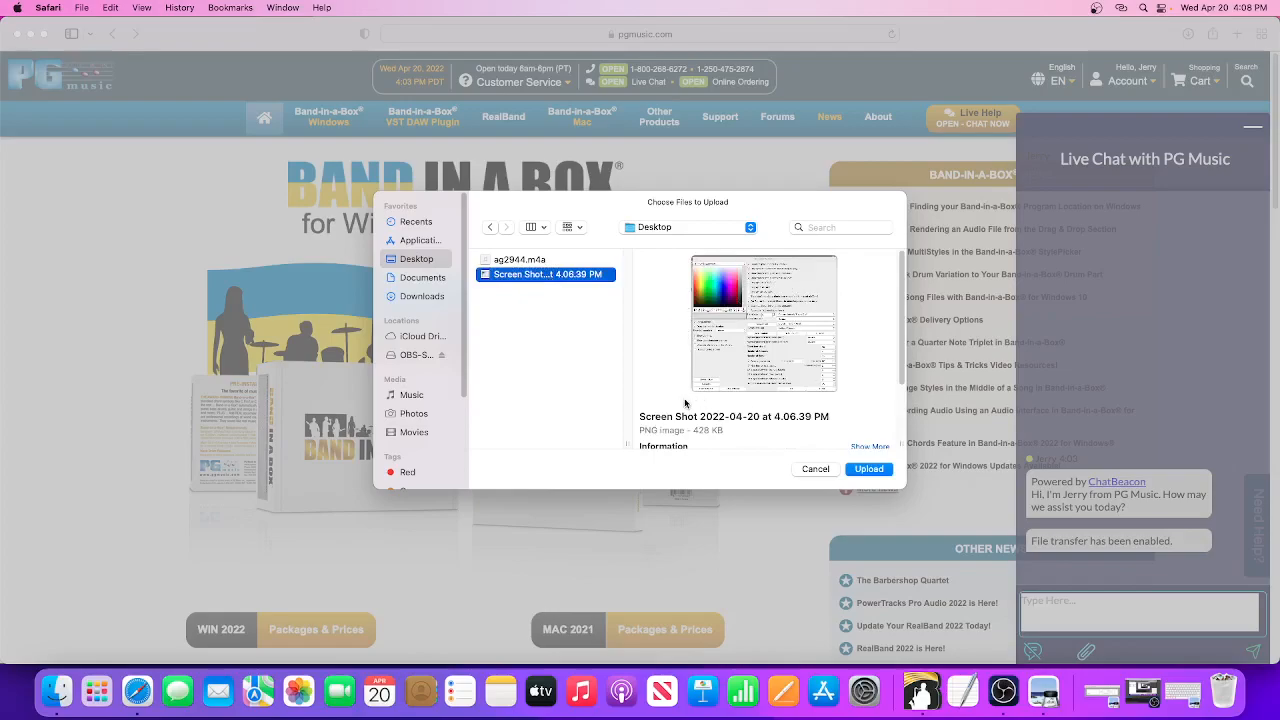
mouse_move(795, 332)
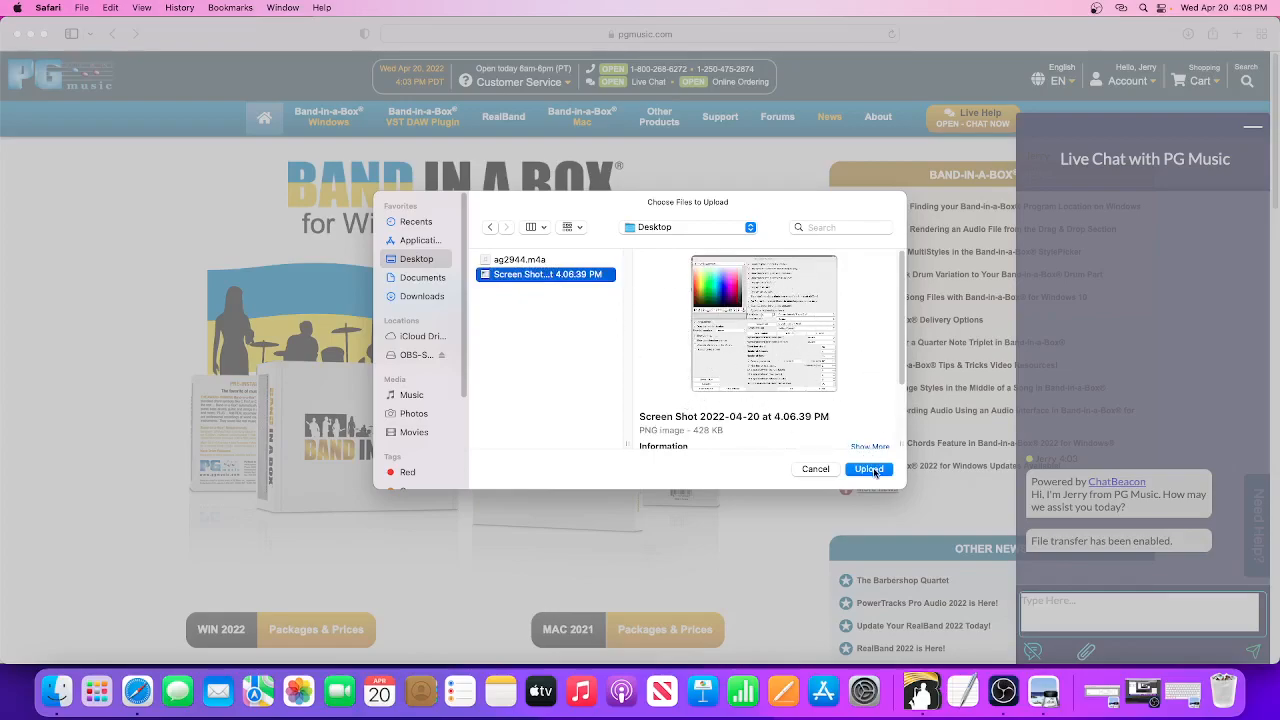
left_click(868, 469)
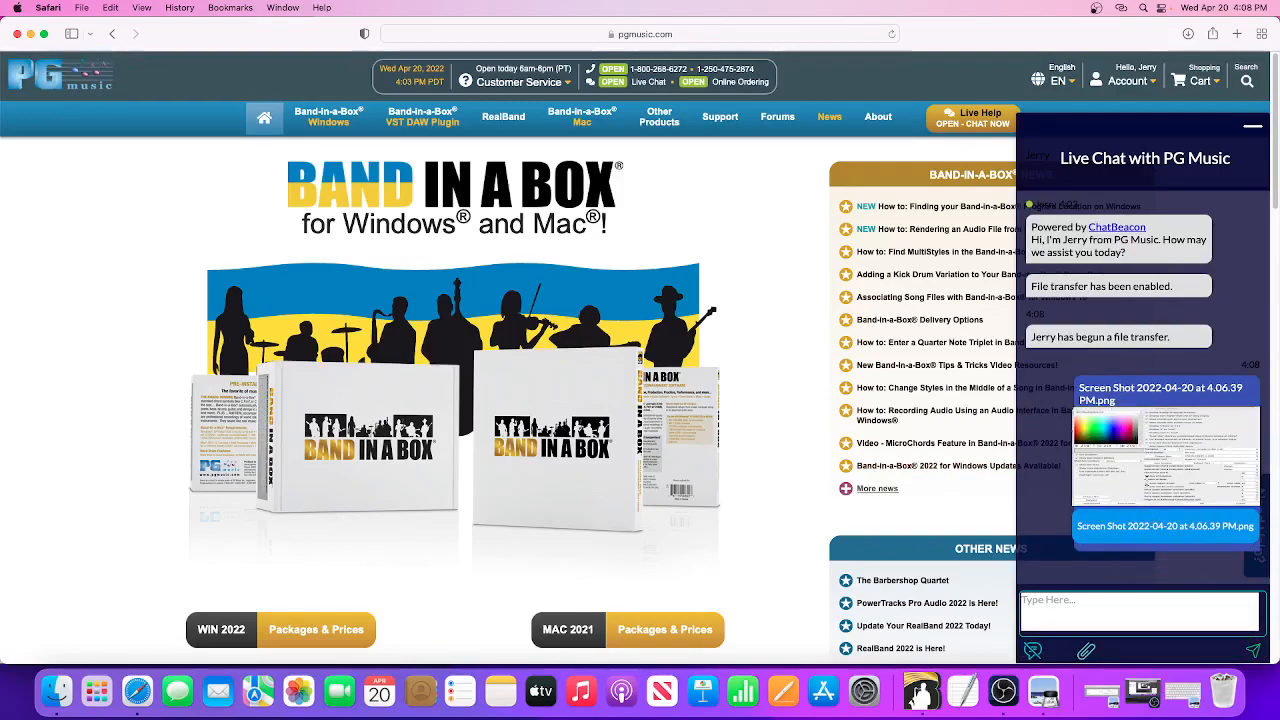
mouse_move(1086, 650)
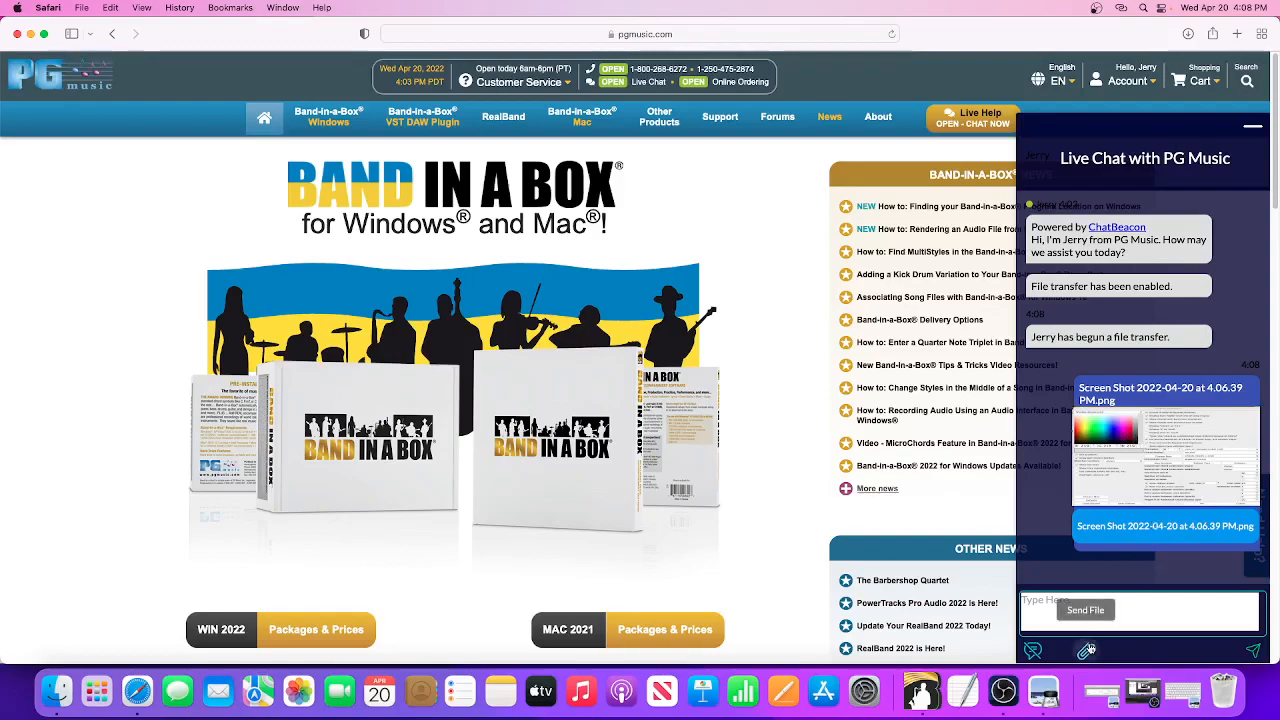
left_click(1085, 609)
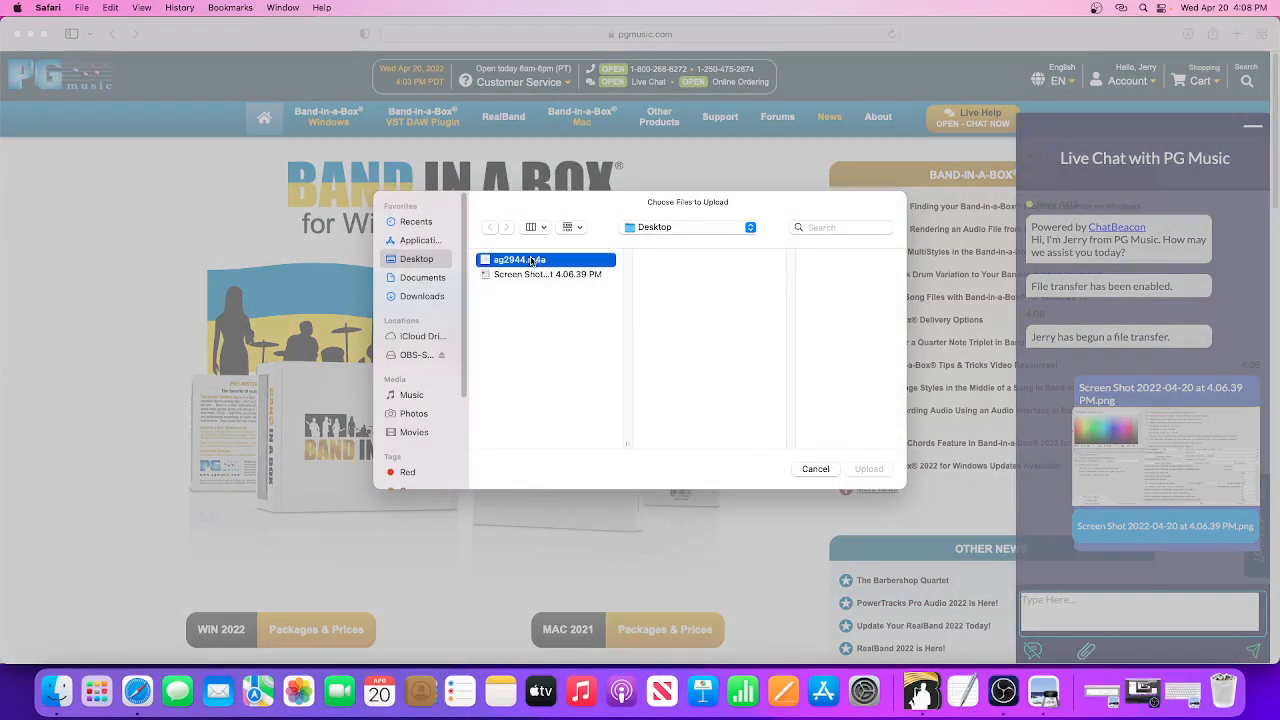
left_click(519, 259)
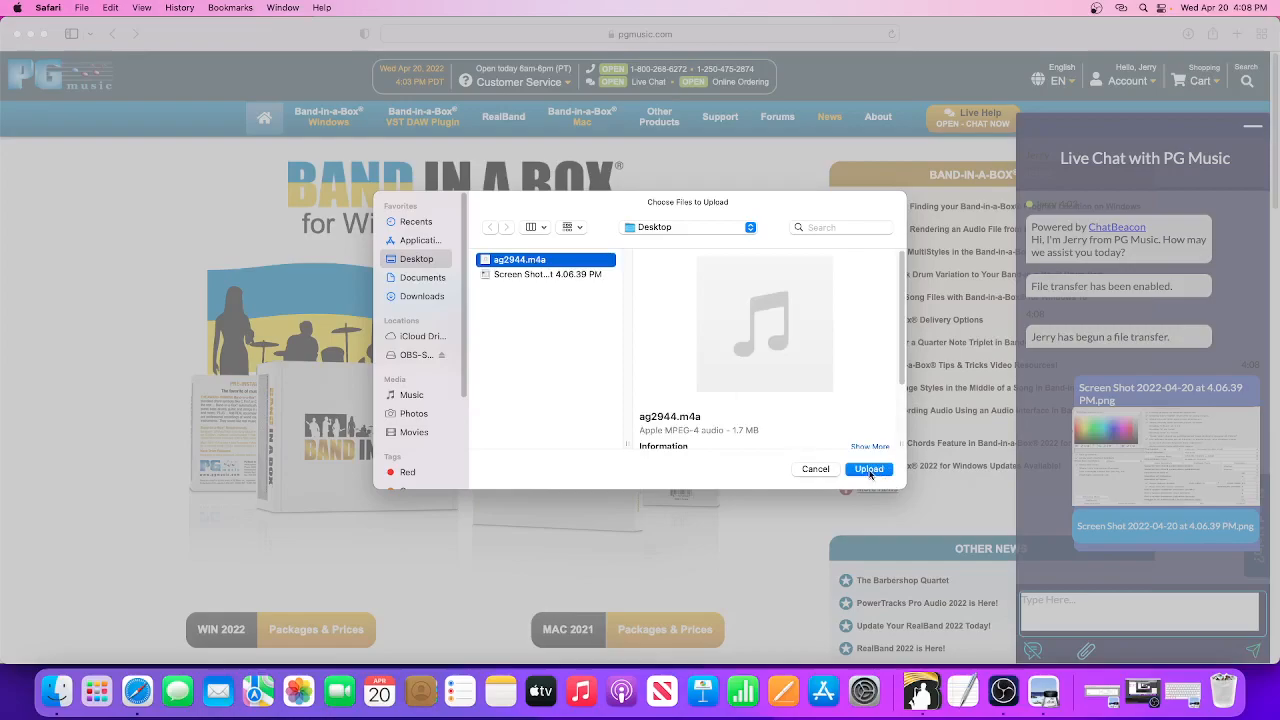
left_click(868, 469)
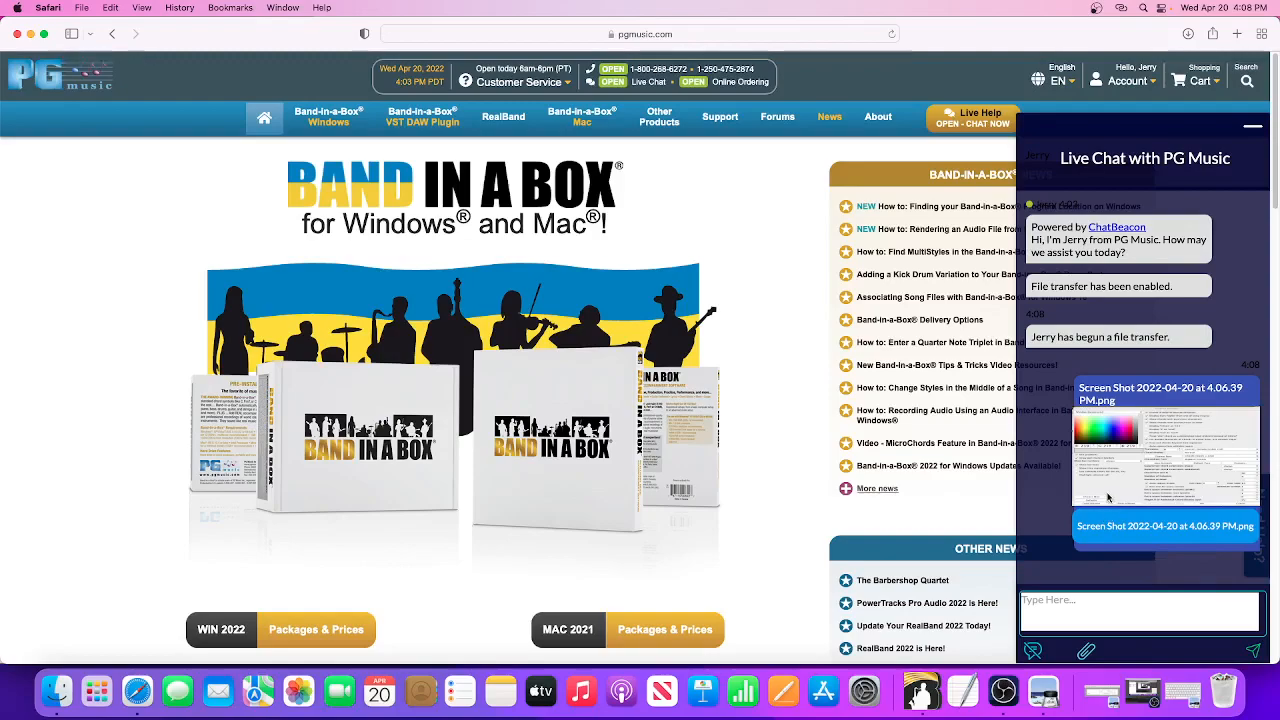
mouse_move(1070, 488)
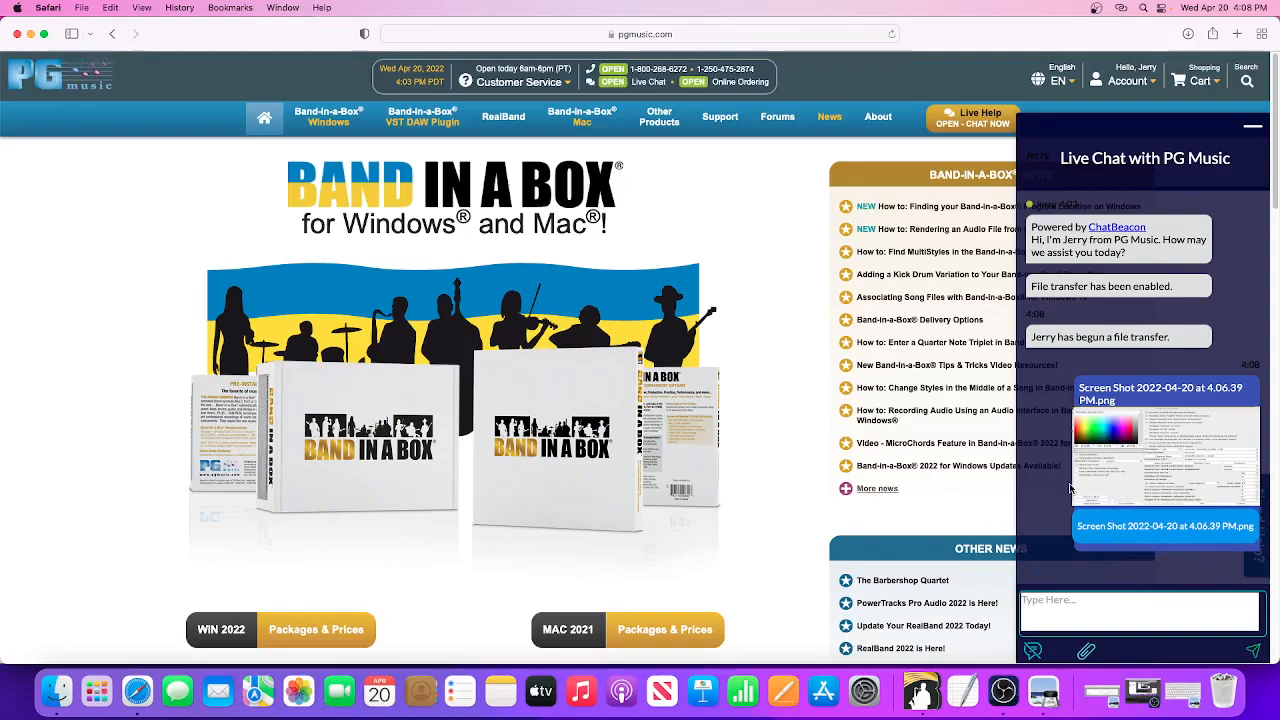
mouse_move(1075, 490)
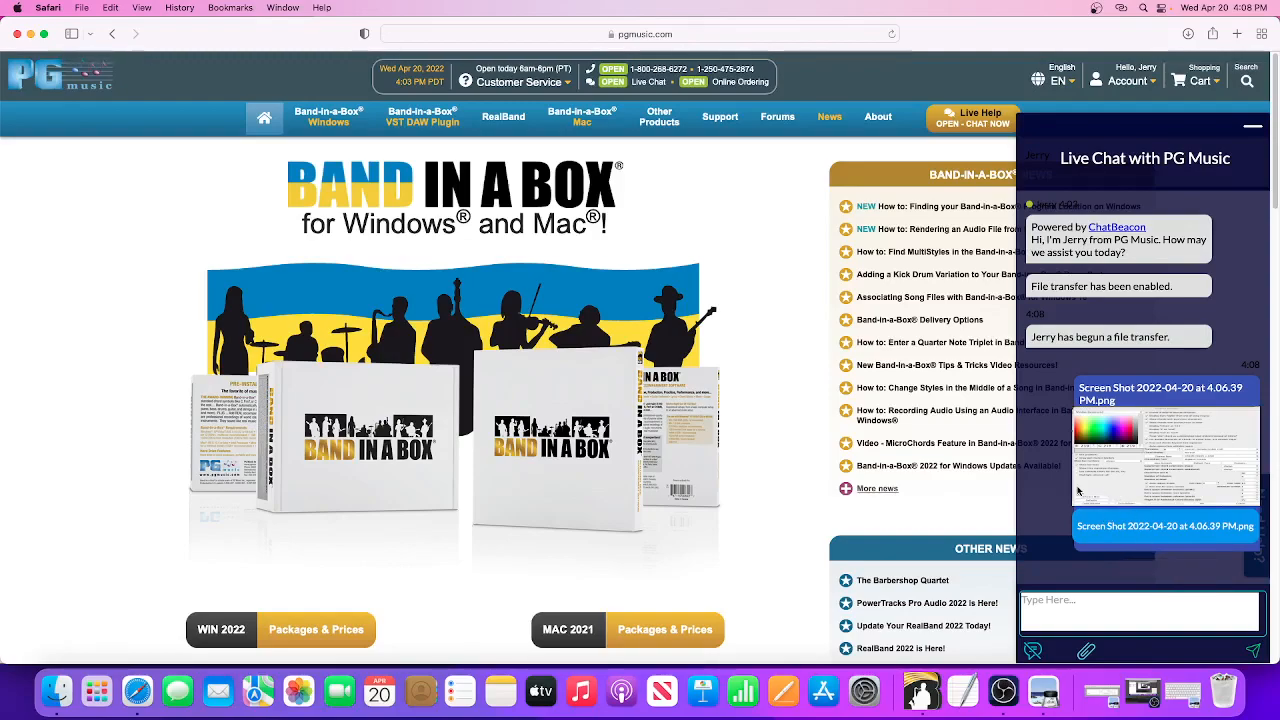
mouse_move(1068, 481)
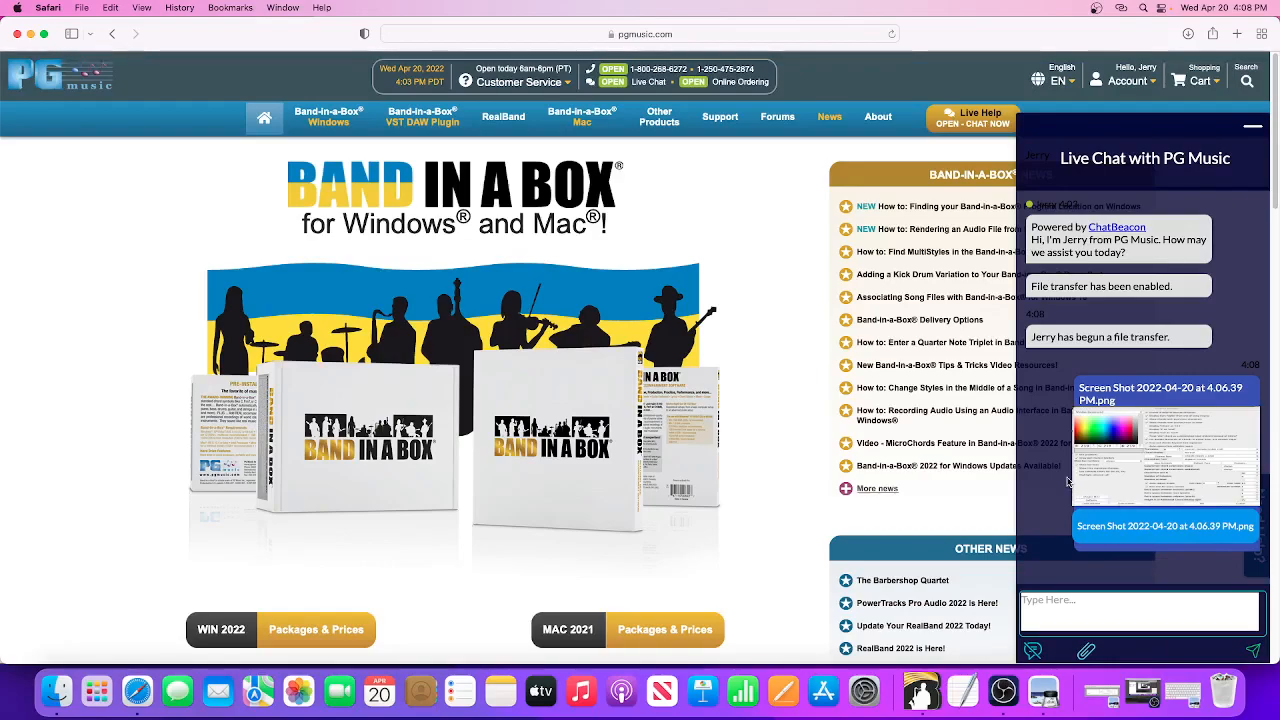